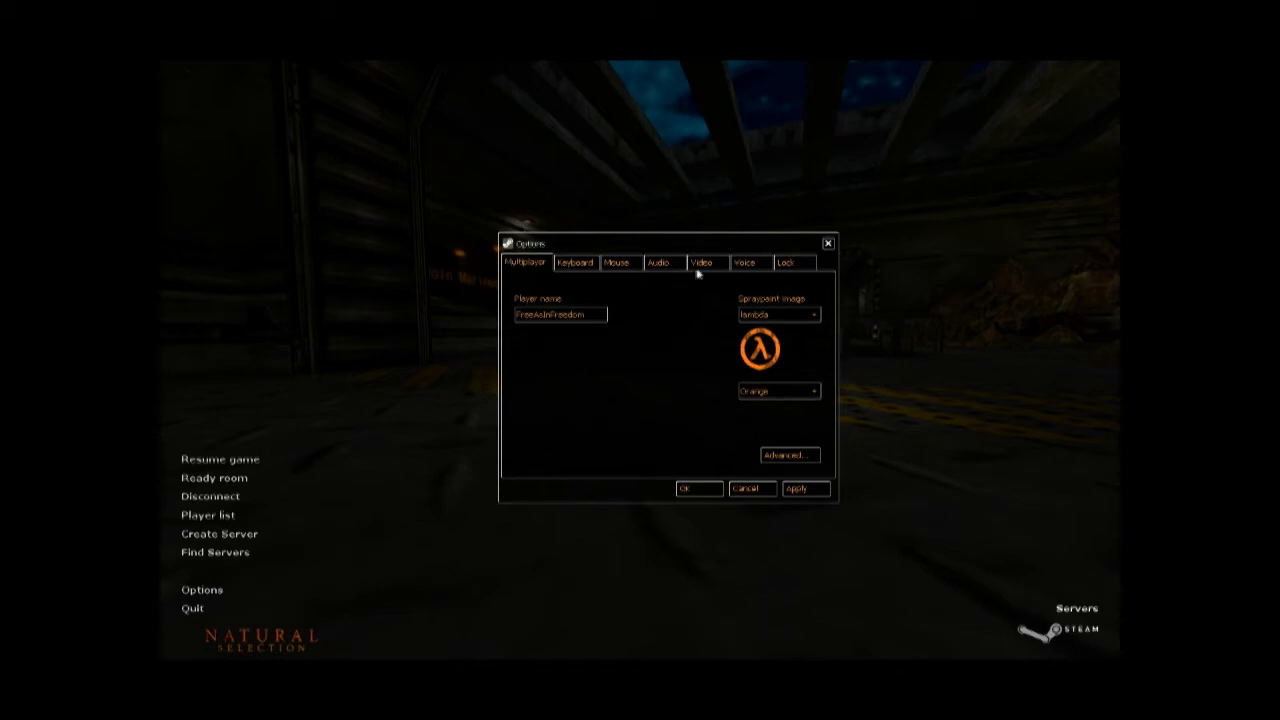
# Download gammapanel.zip from the ENSL Gamma Panel page and confirm the file prompt.
pyautogui.click(704, 262)
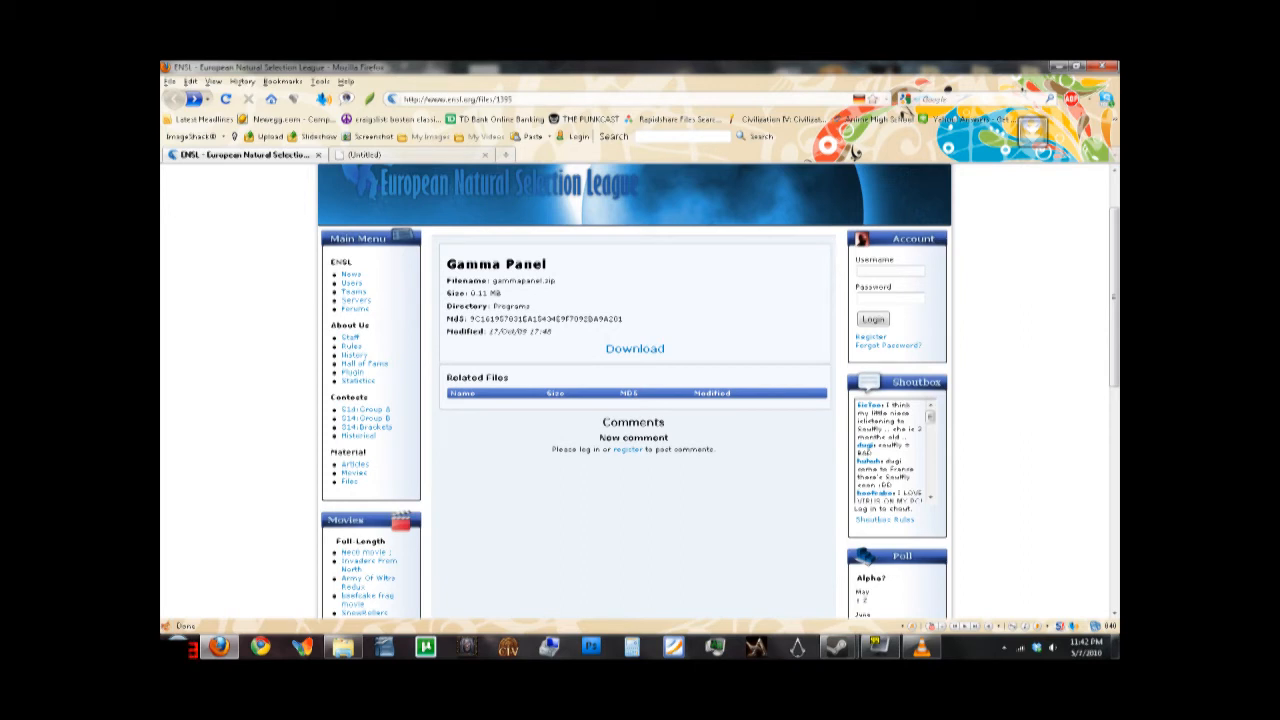
pyautogui.moveTo(540, 300)
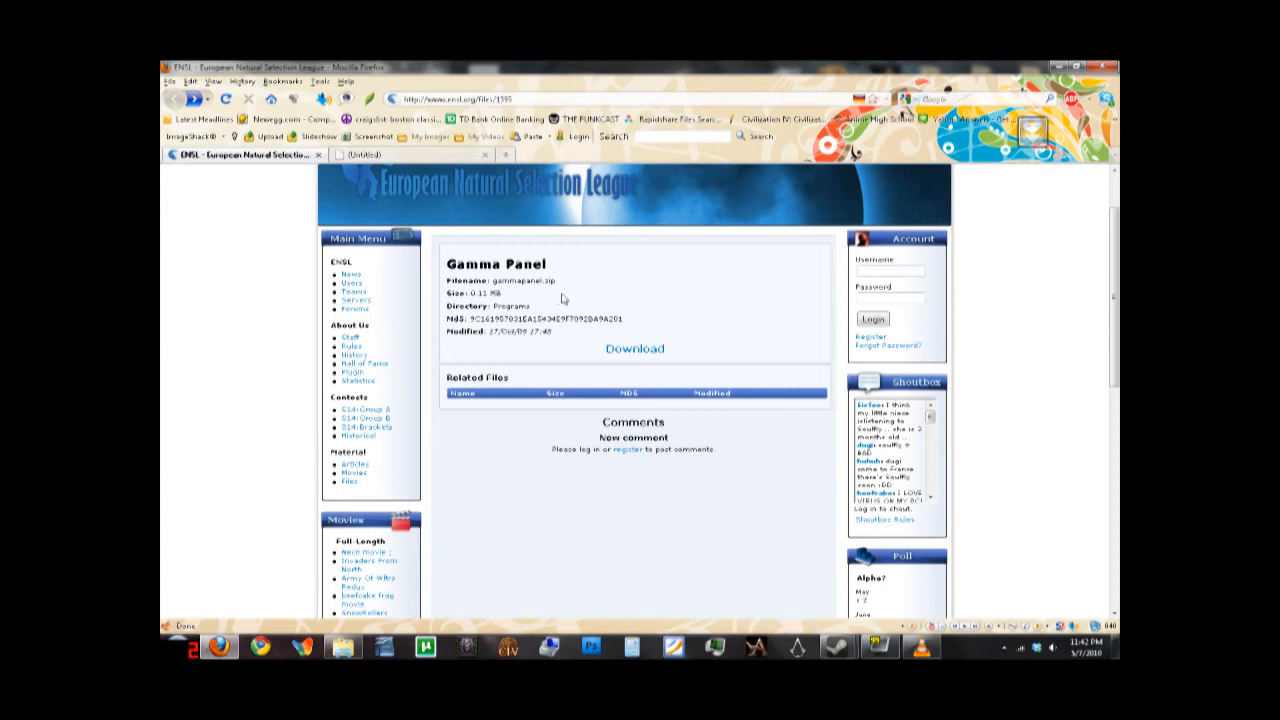
pyautogui.moveTo(612, 332)
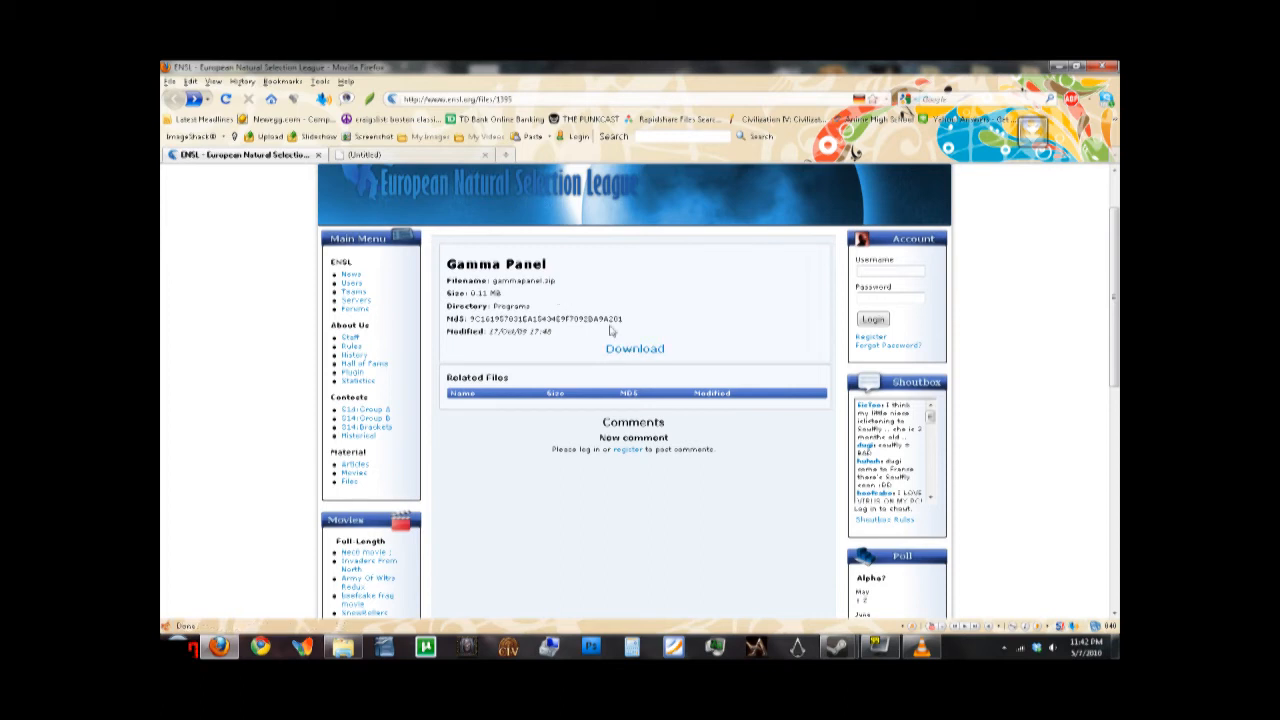
pyautogui.moveTo(588, 304)
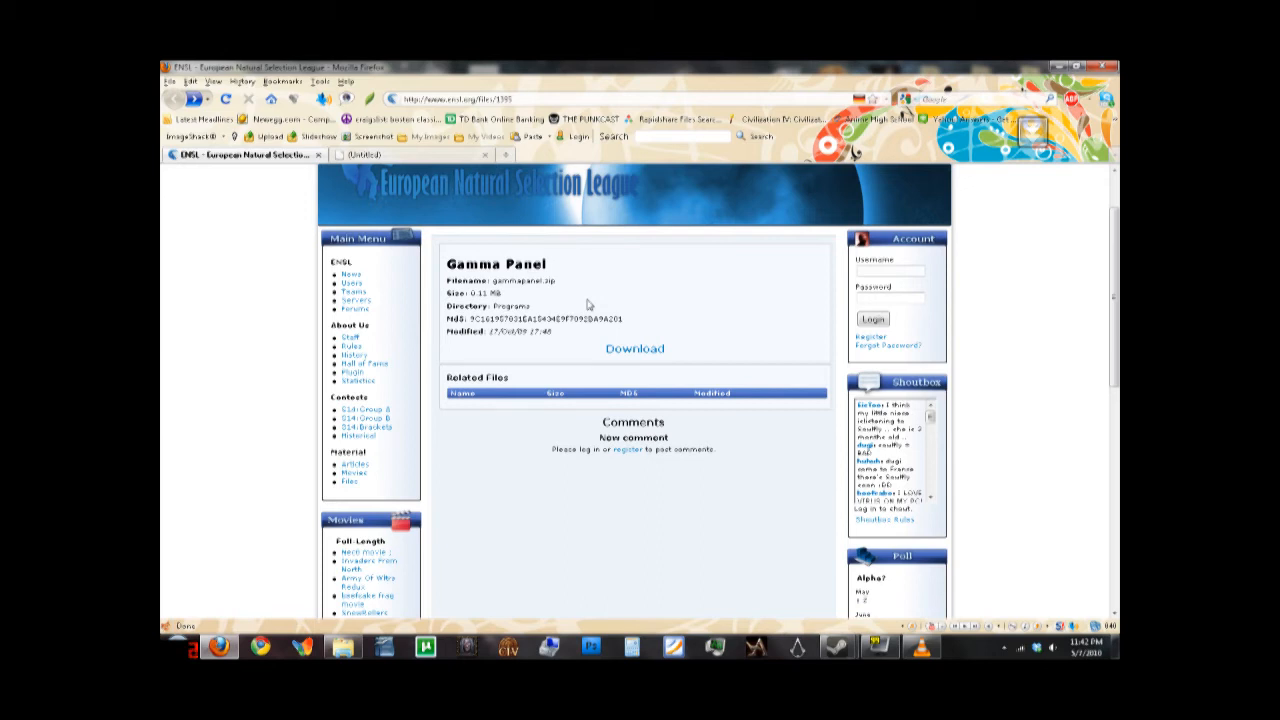
pyautogui.moveTo(634, 348)
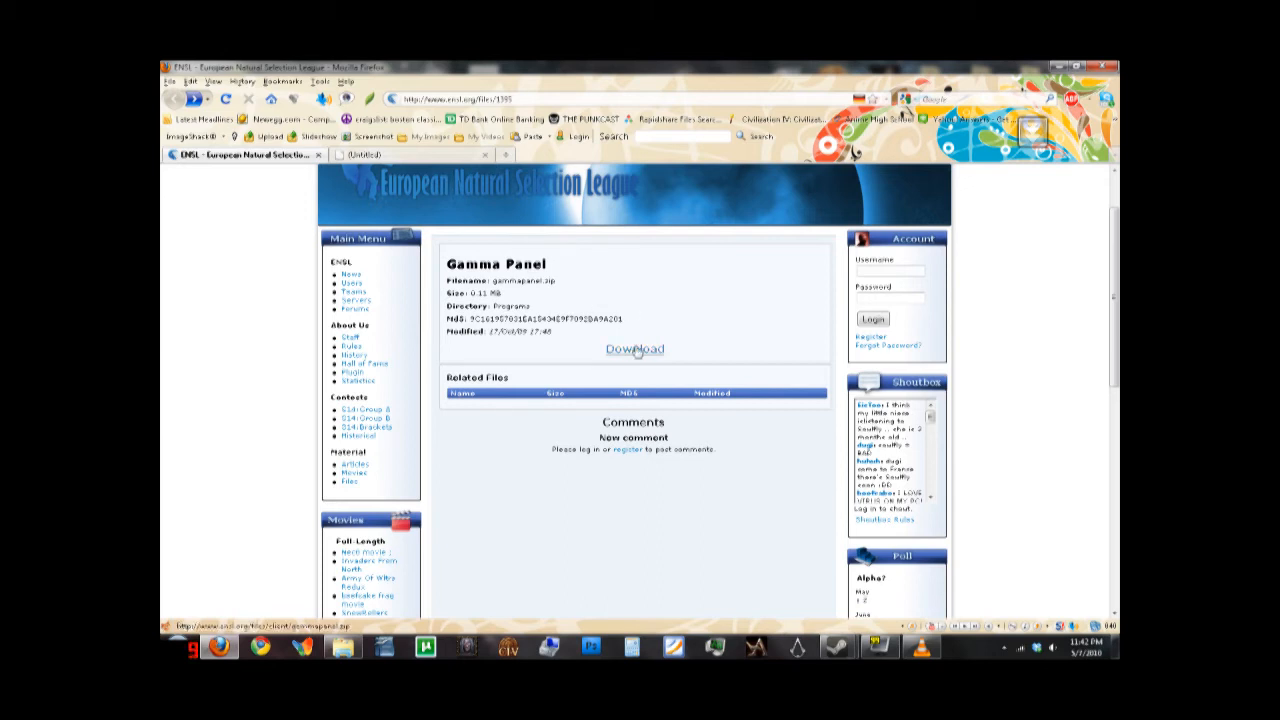
pyautogui.click(636, 348)
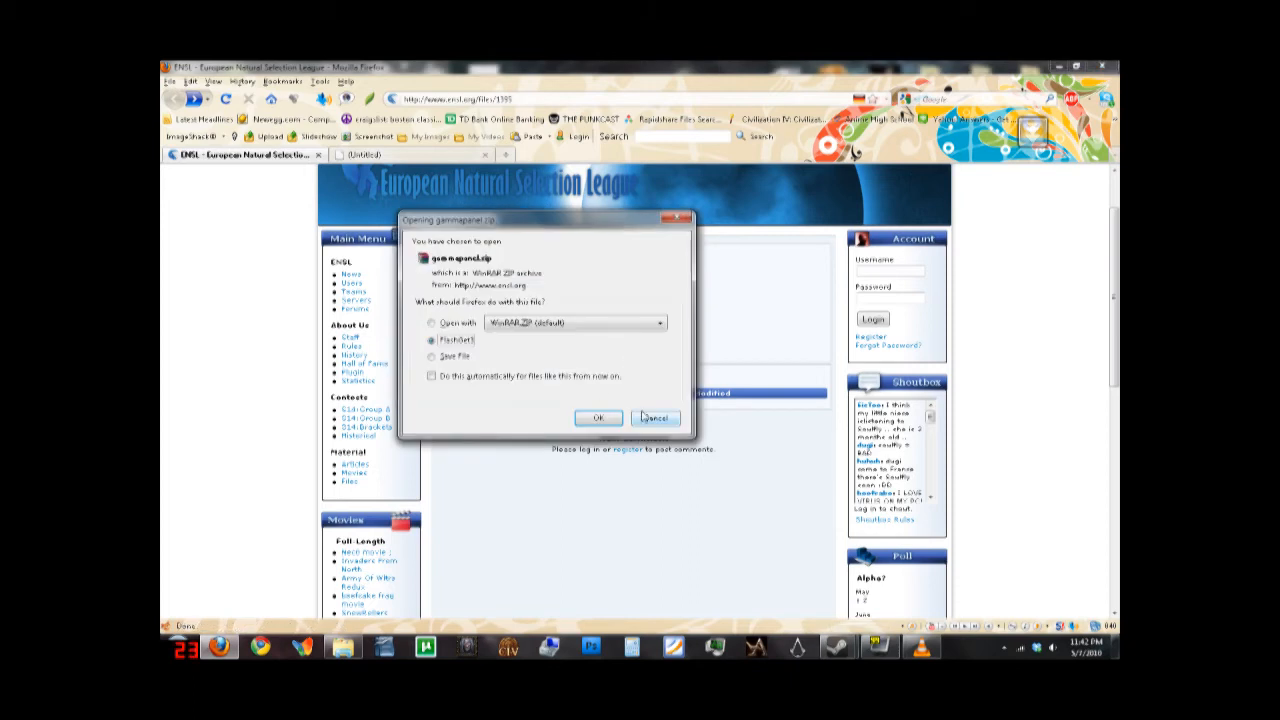
pyautogui.click(654, 418)
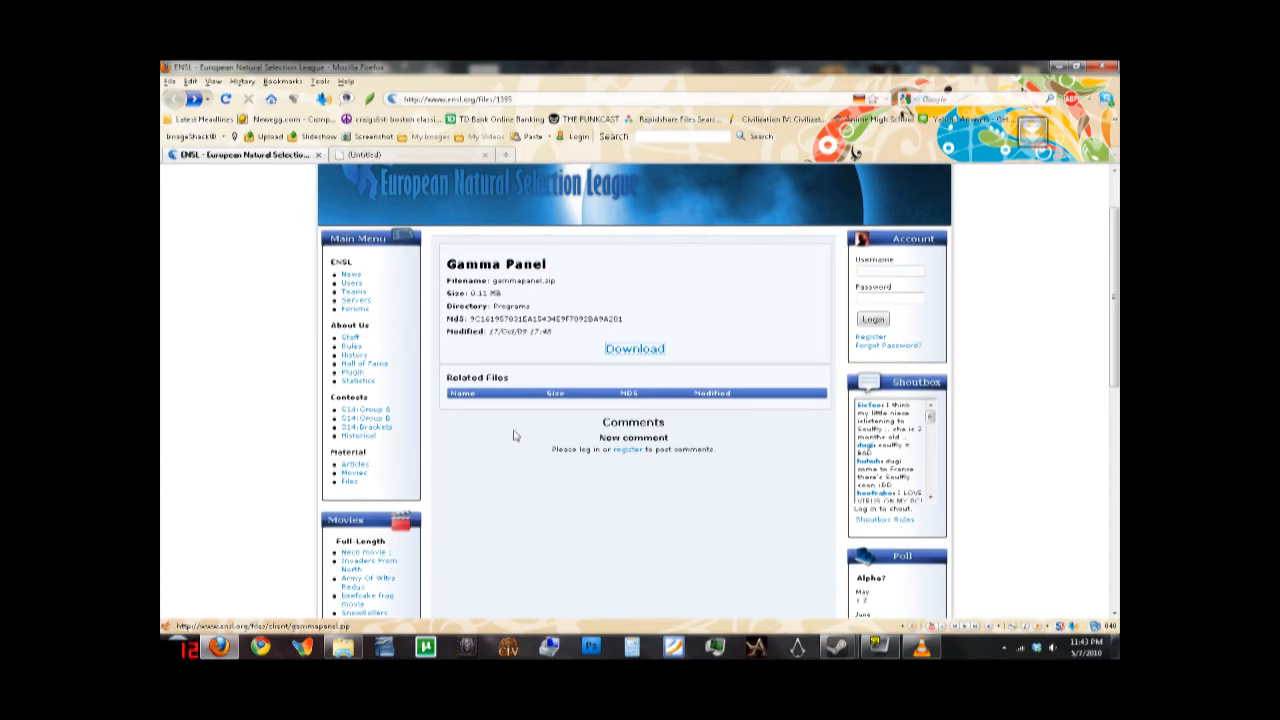
pyautogui.moveTo(528, 440)
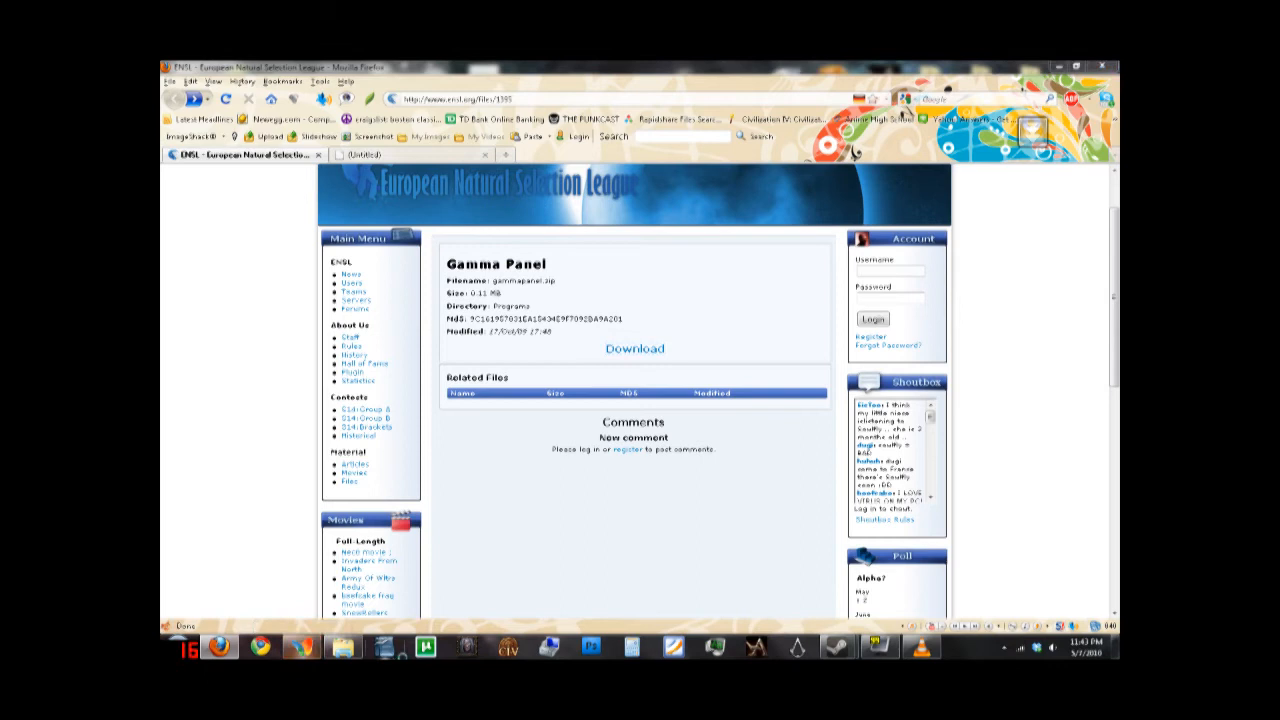
pyautogui.click(1004, 648)
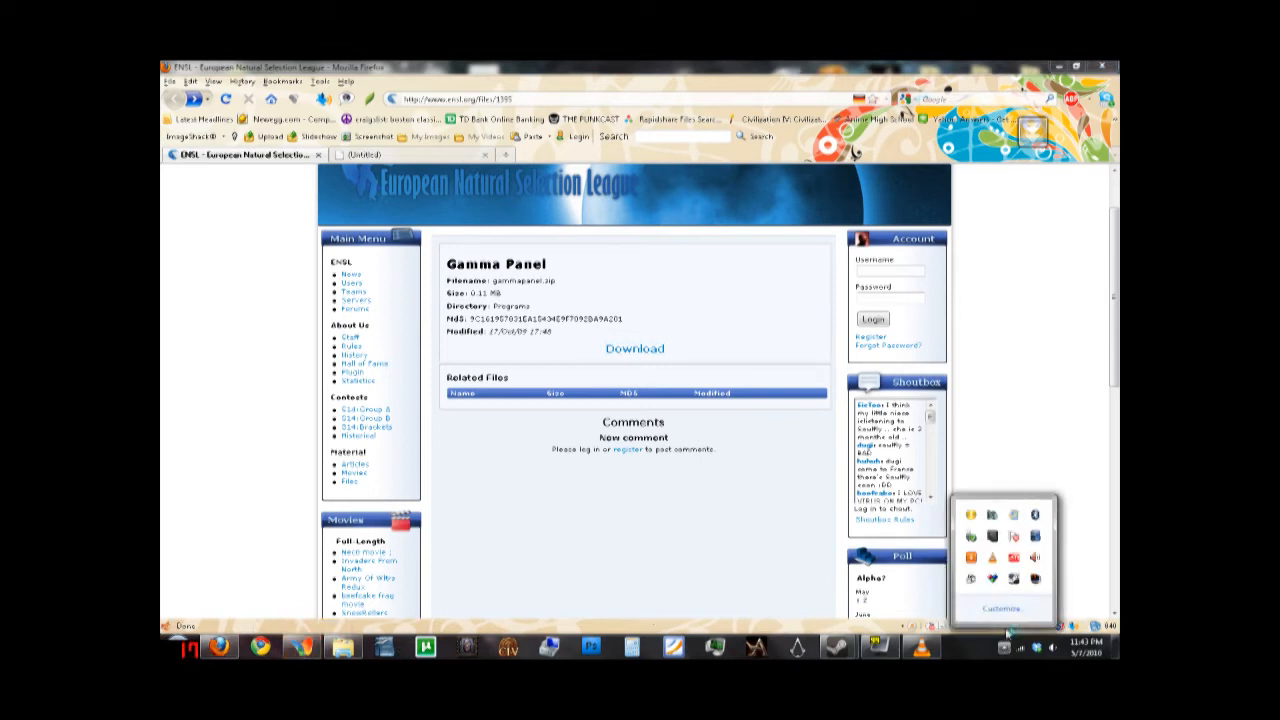
pyautogui.rightClick(996, 580)
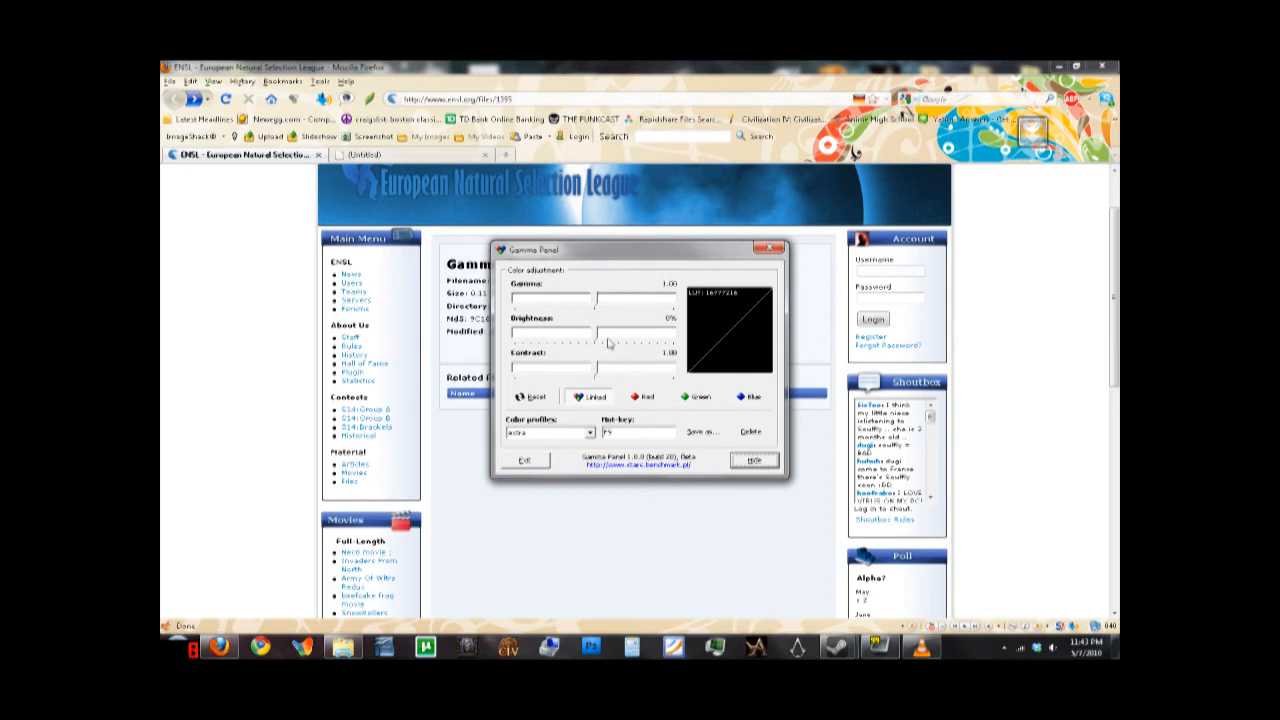
pyautogui.moveTo(652, 352)
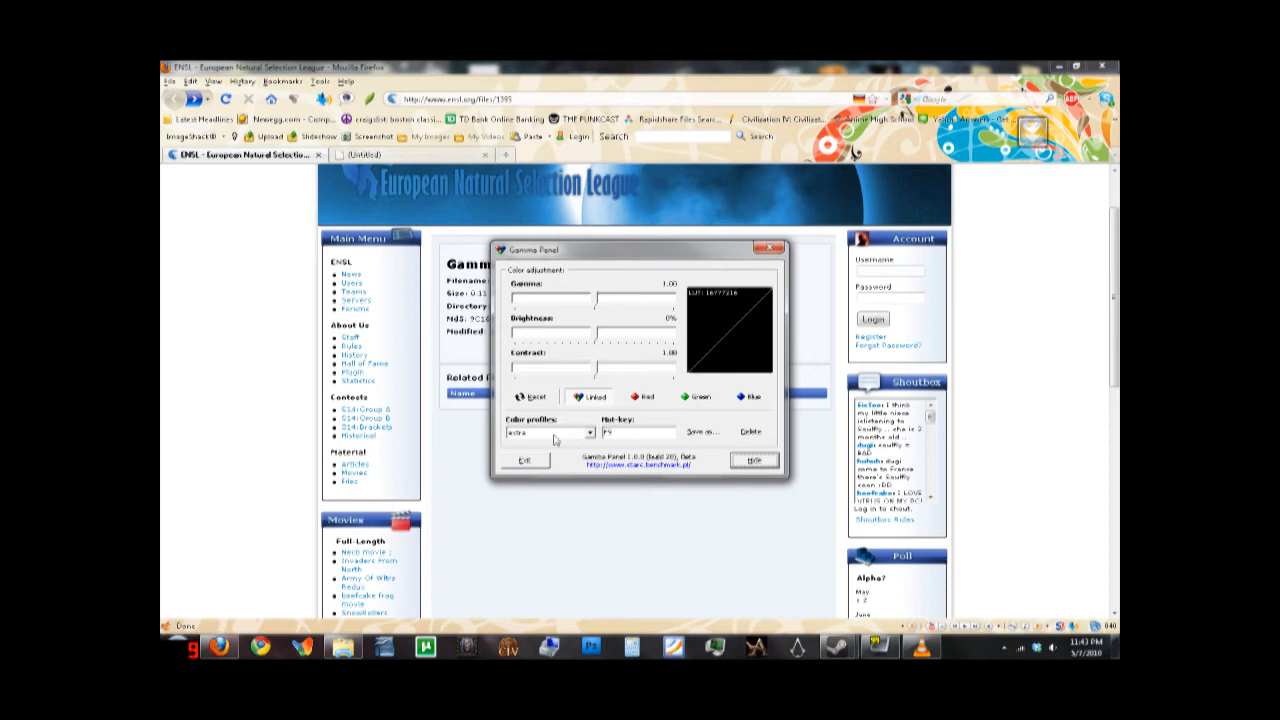
pyautogui.click(590, 432)
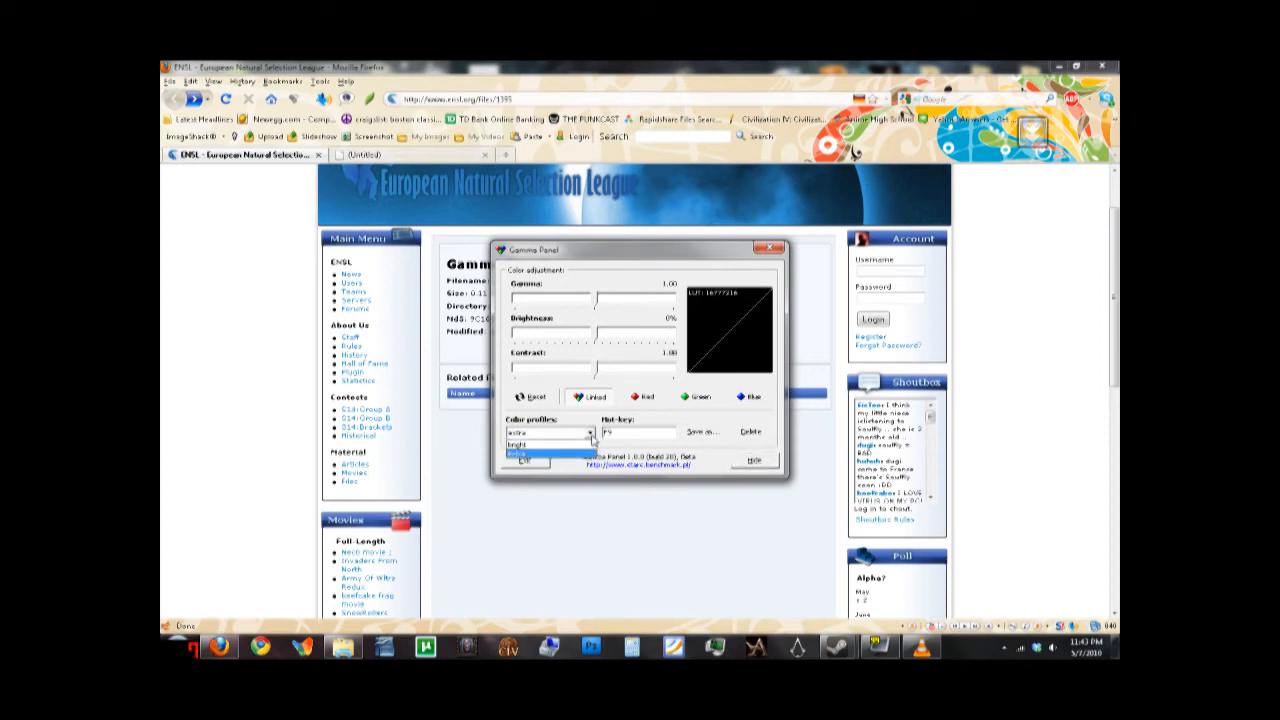
pyautogui.click(550, 432)
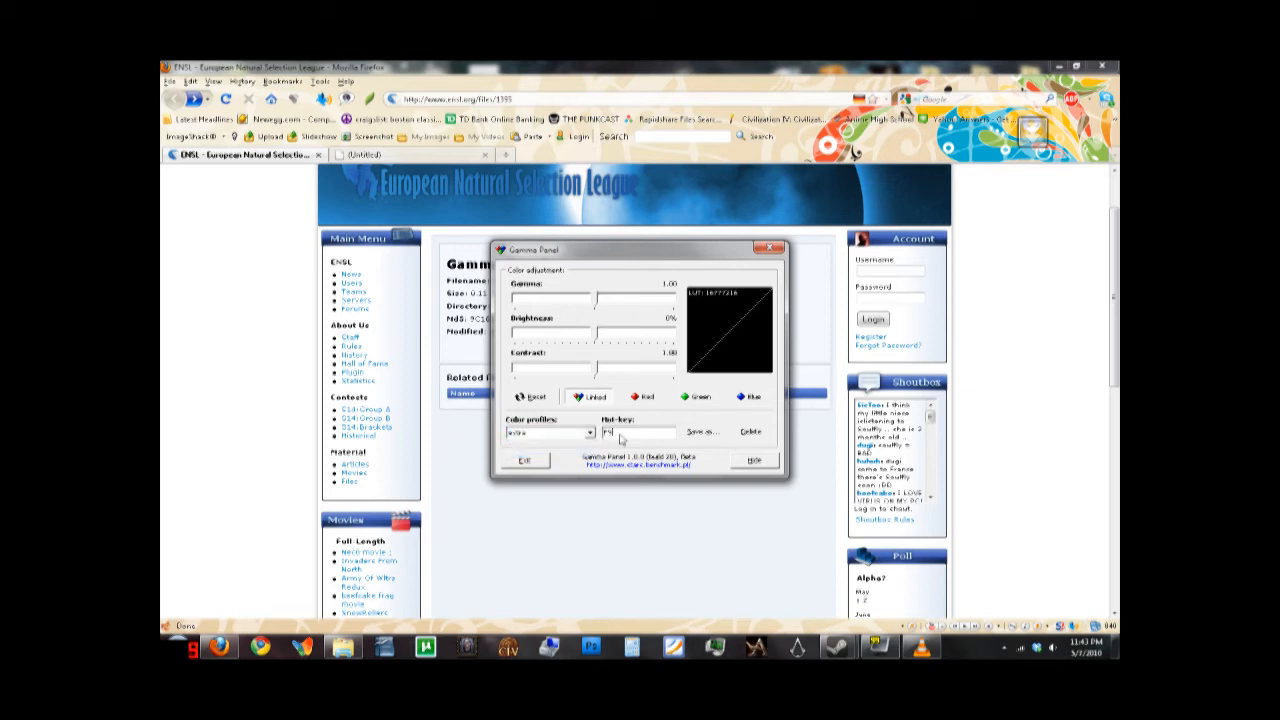
pyautogui.click(590, 432)
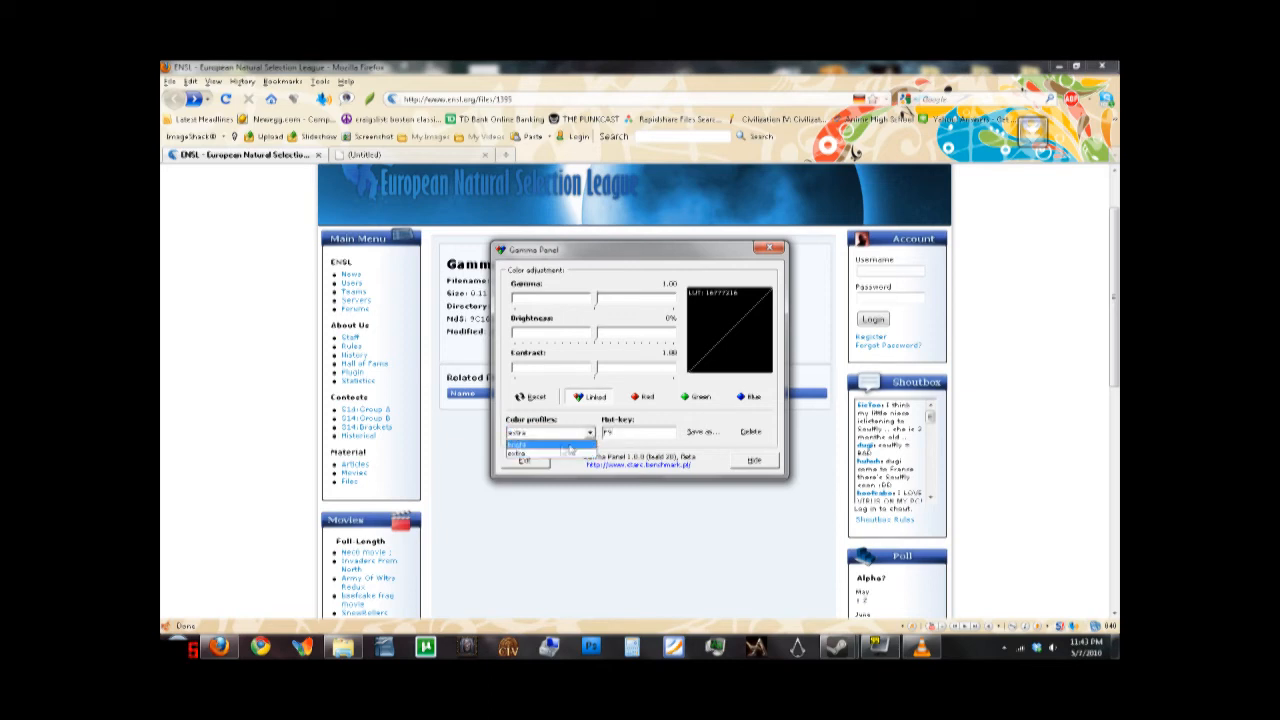
pyautogui.click(548, 432)
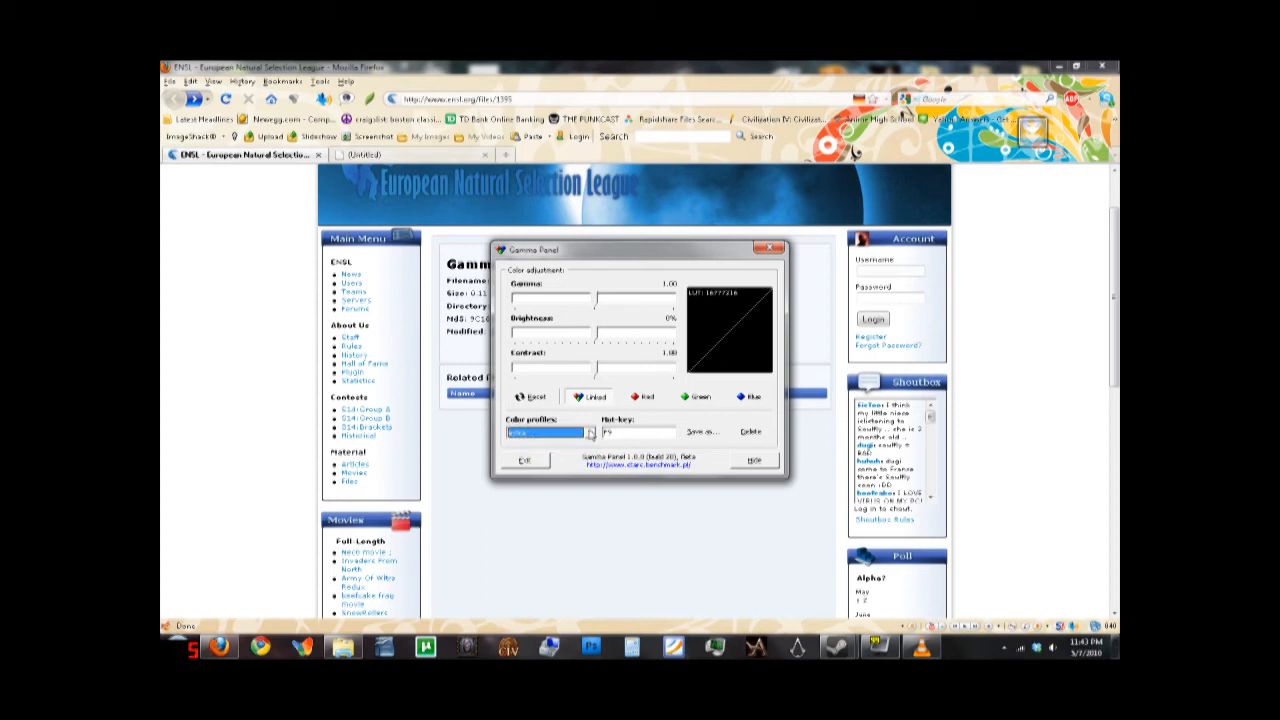
pyautogui.click(590, 432)
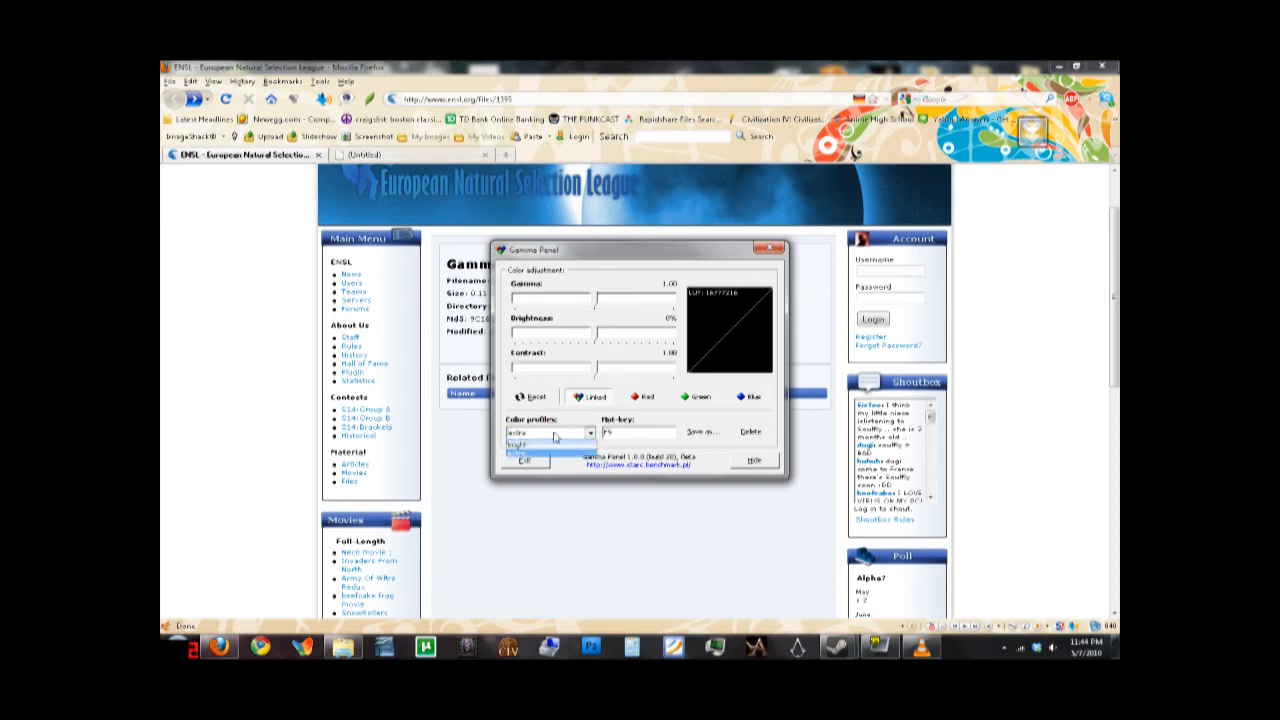
# Apply a saved colour profile so the preview shows a brightened gamma curve.
pyautogui.click(550, 448)
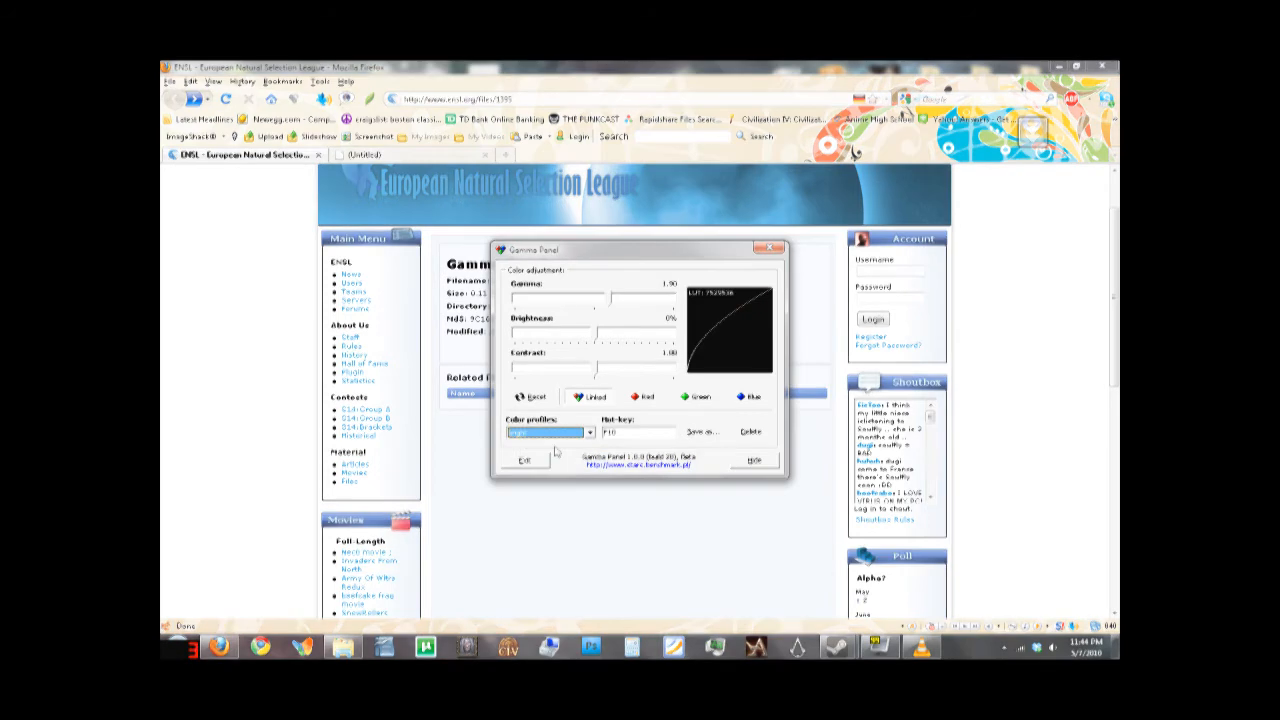
pyautogui.moveTo(620, 440)
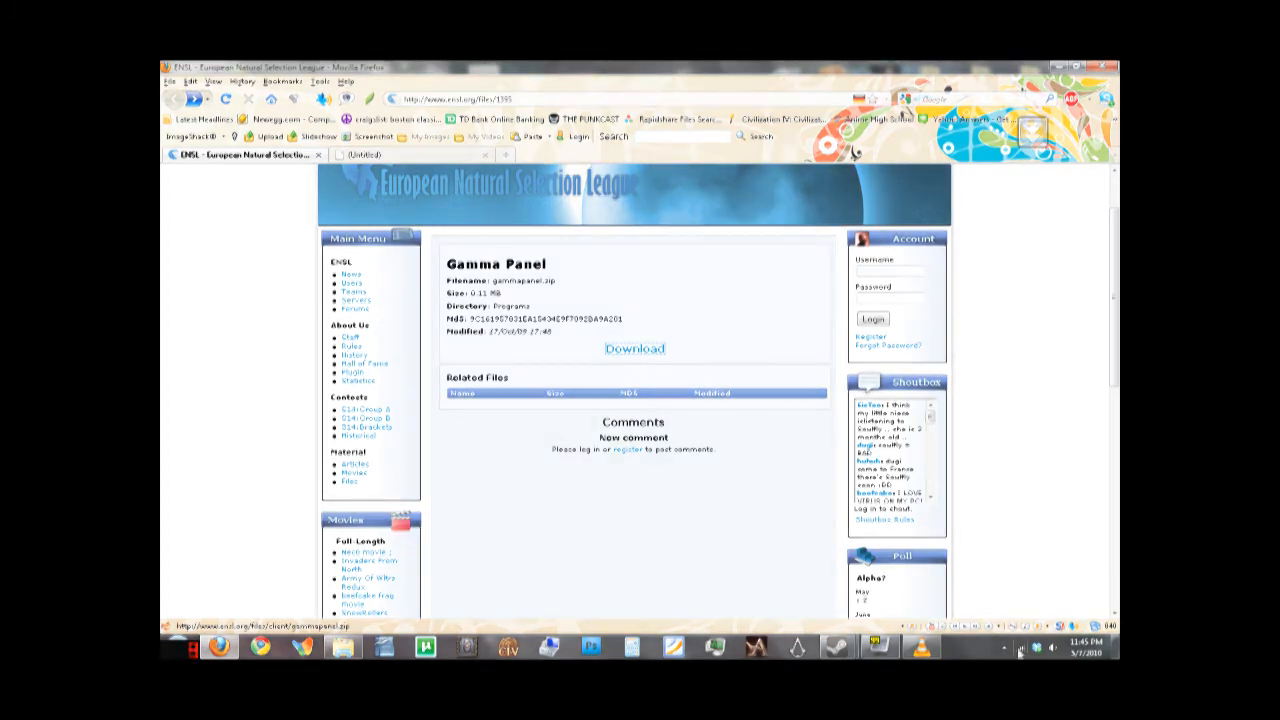
# Switch from Firefox to the running Natural Selection game window.
pyautogui.click(1020, 648)
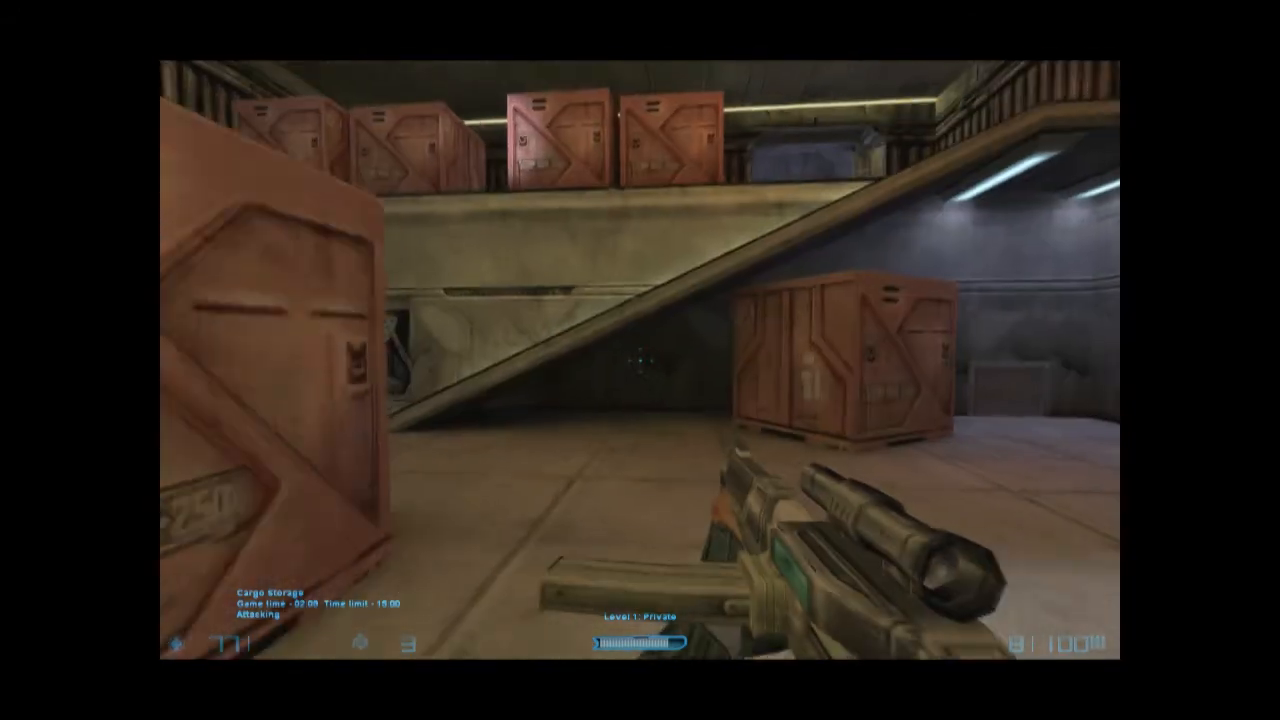
pyautogui.moveTo(640, 360)
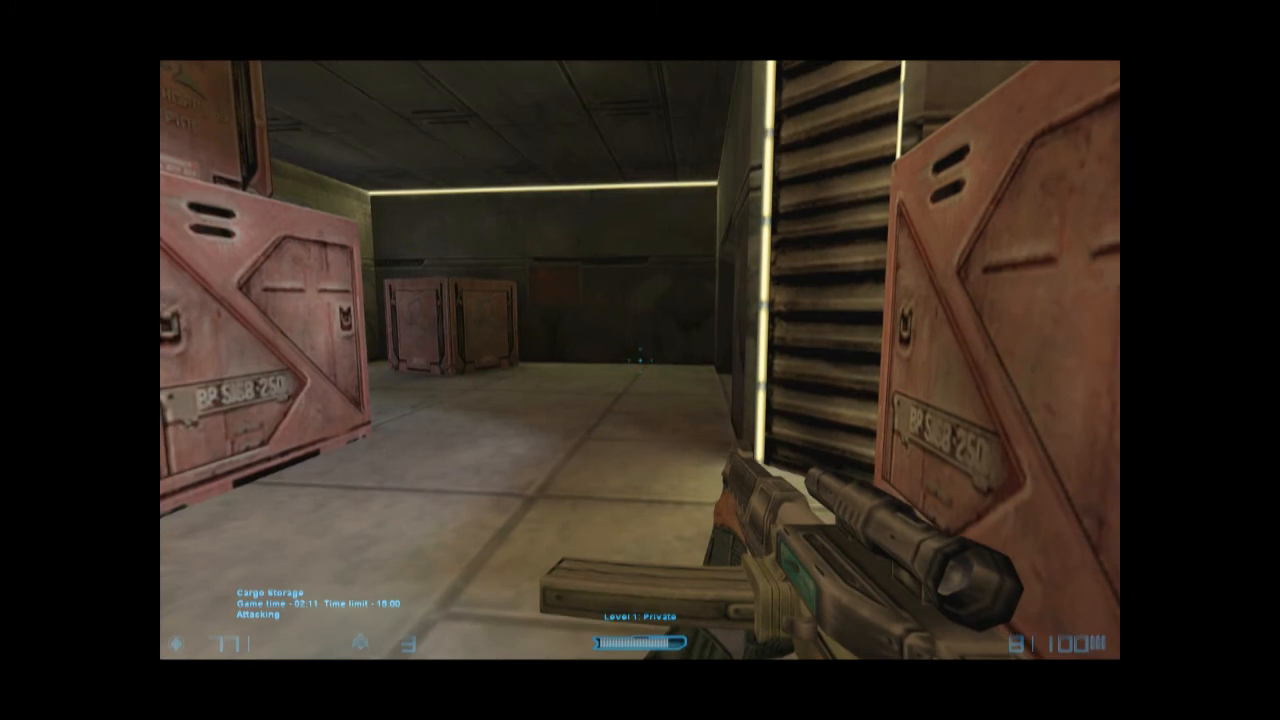